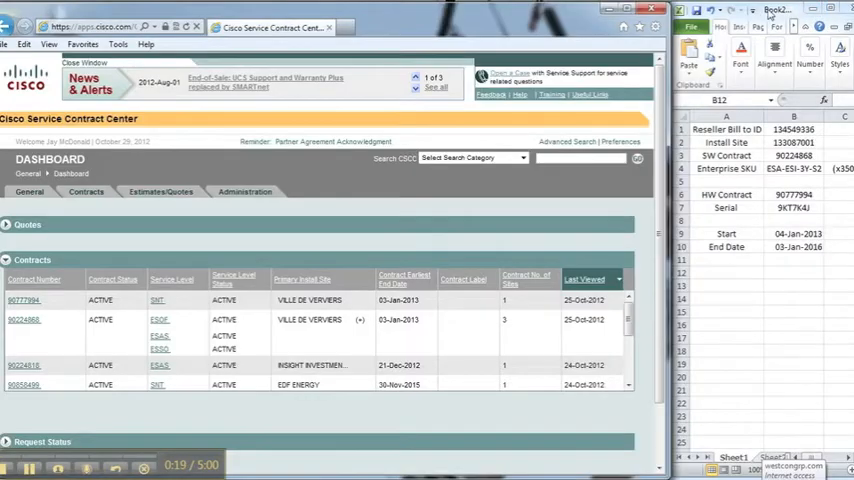
Review the prepared entries: reseller bill-to ID, install site, enterprise SKU, serial and end date
click(726, 129)
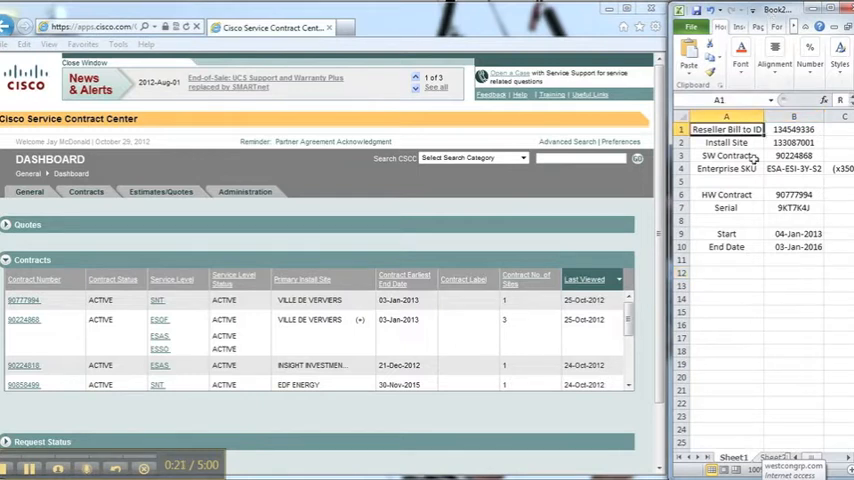
click(726, 142)
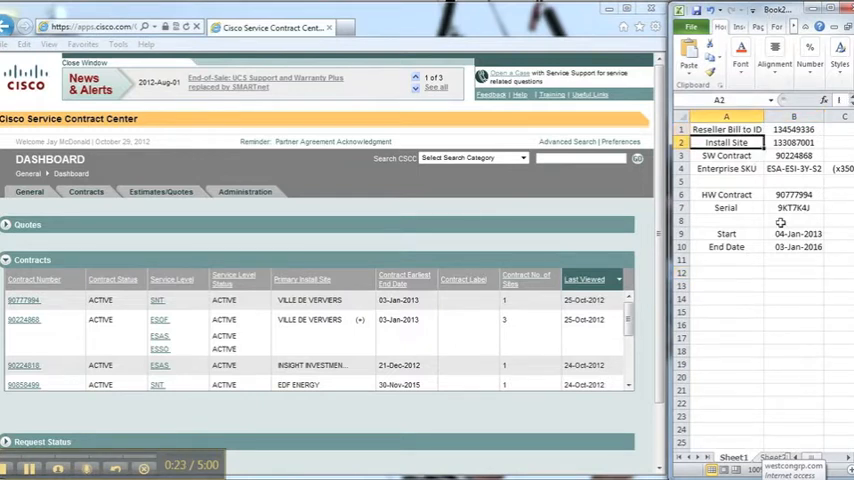
click(727, 168)
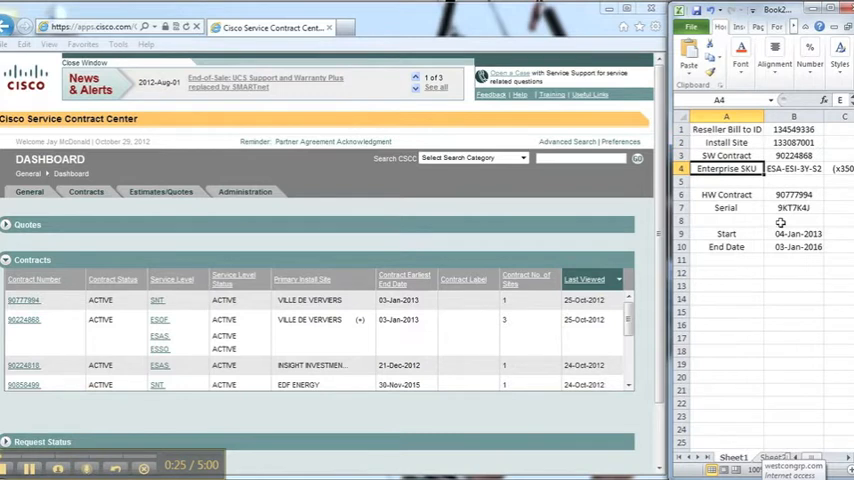
click(727, 207)
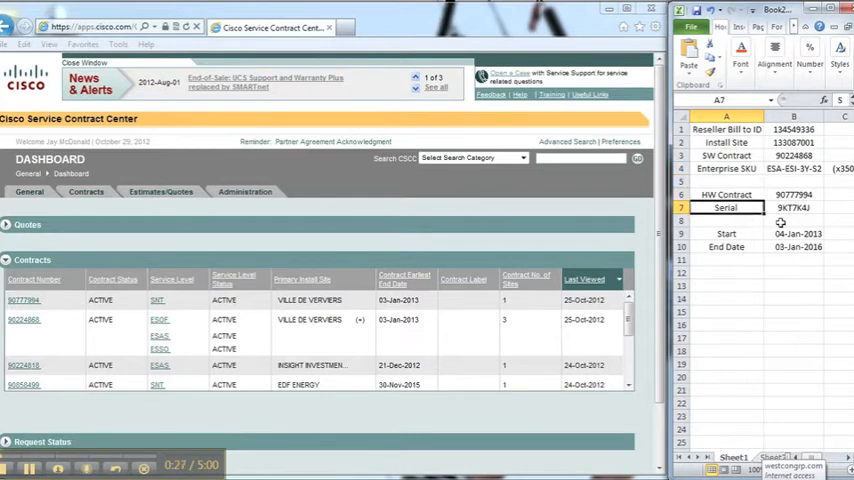
click(725, 247)
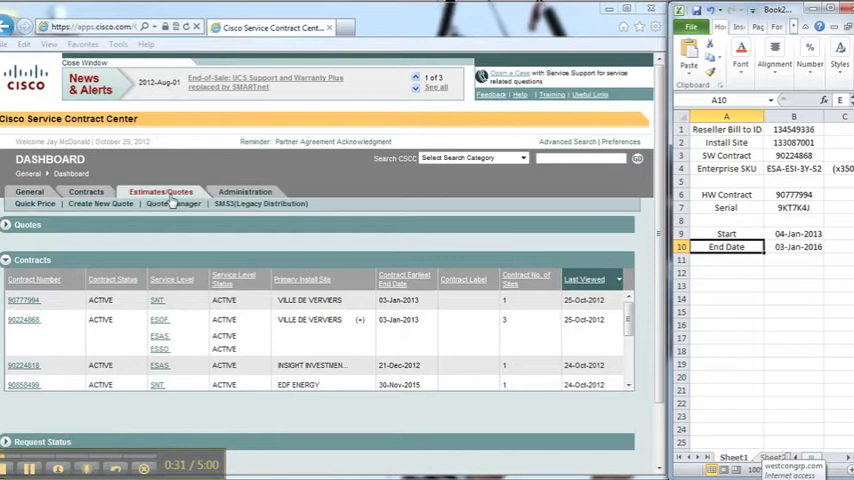
mouse_move(165, 203)
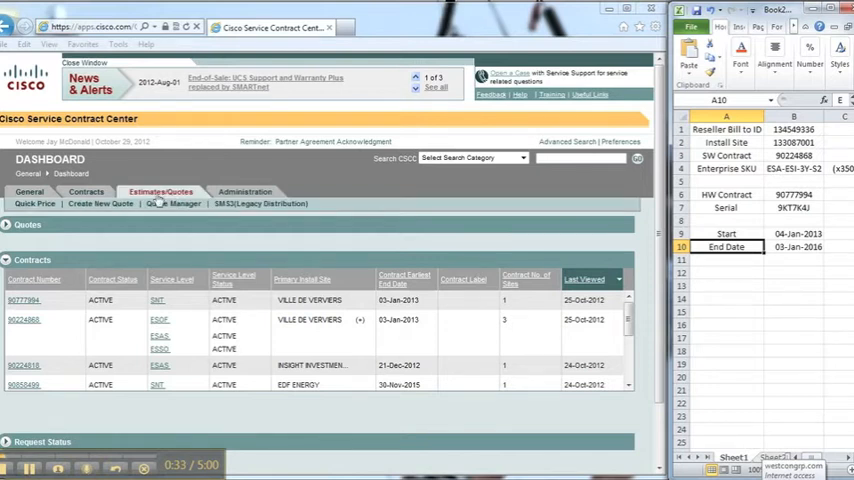
Start a Quick Price with reseller BID 134549336, ESESI subscription level and SKU ESA-ESI-3Y-S2
click(35, 204)
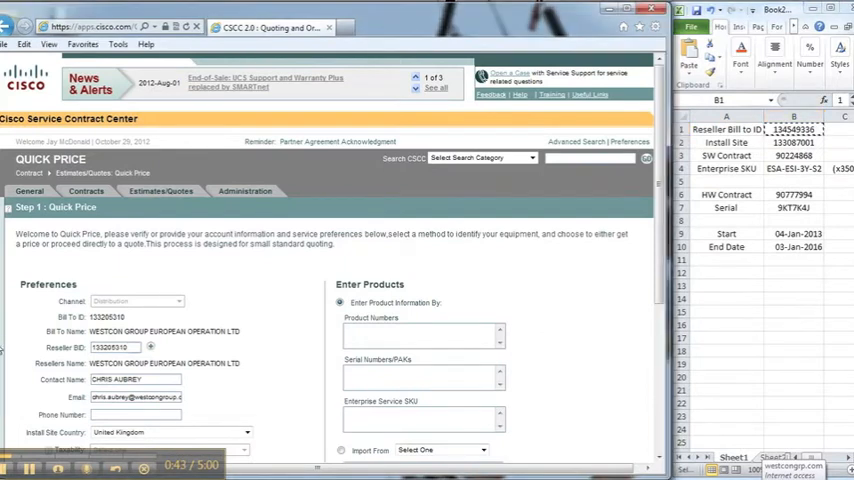
triple_click(110, 347)
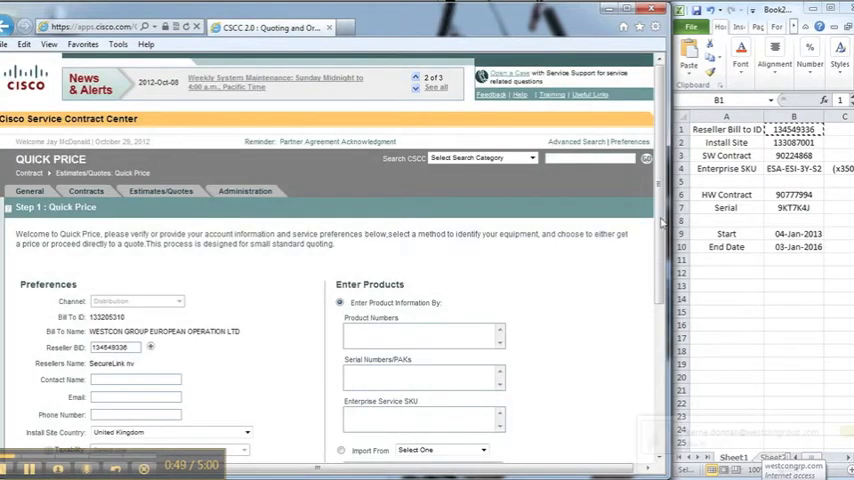
scroll(down, 3)
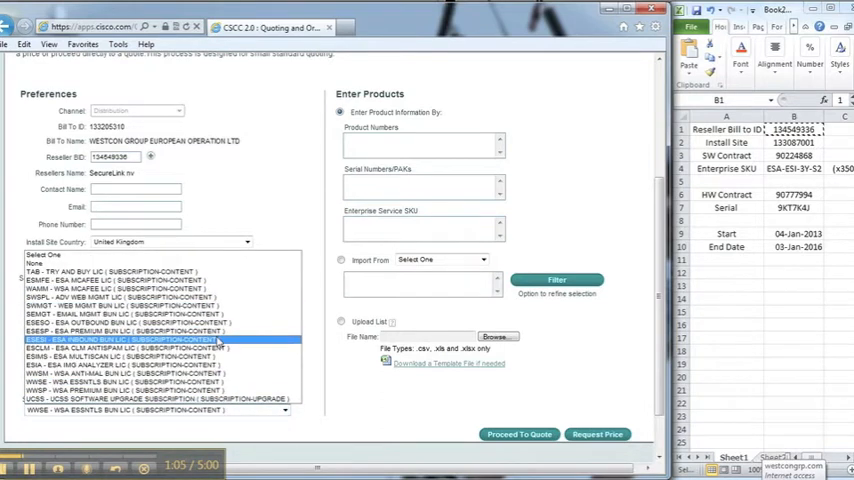
click(130, 338)
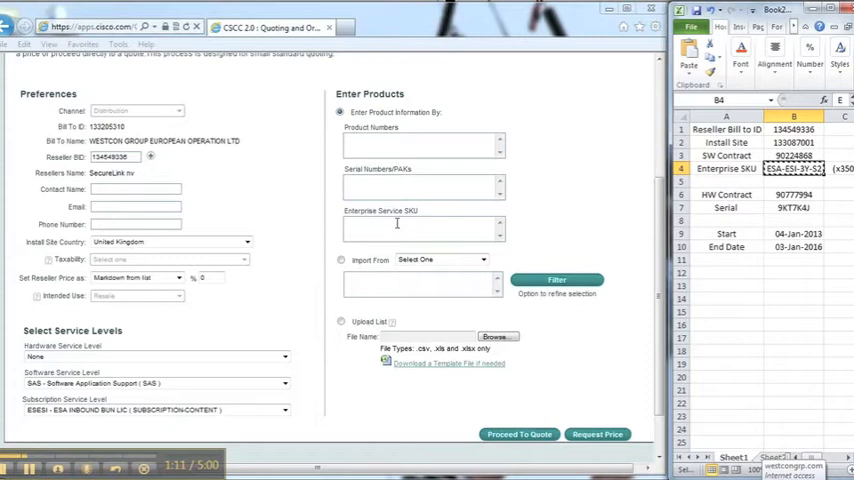
text(ESA-ESI-3Y-S2)
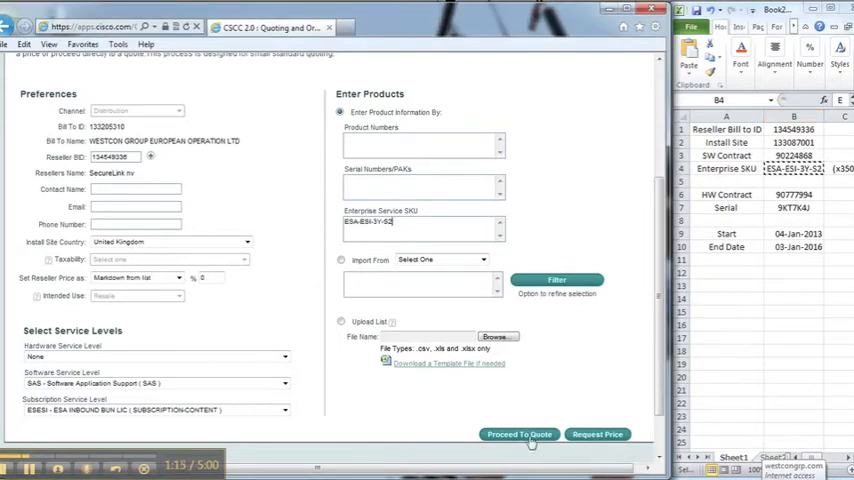
Proceed to a quote and confirm the distributor quote options, creating the ESA-ESI-LIC= line
click(519, 433)
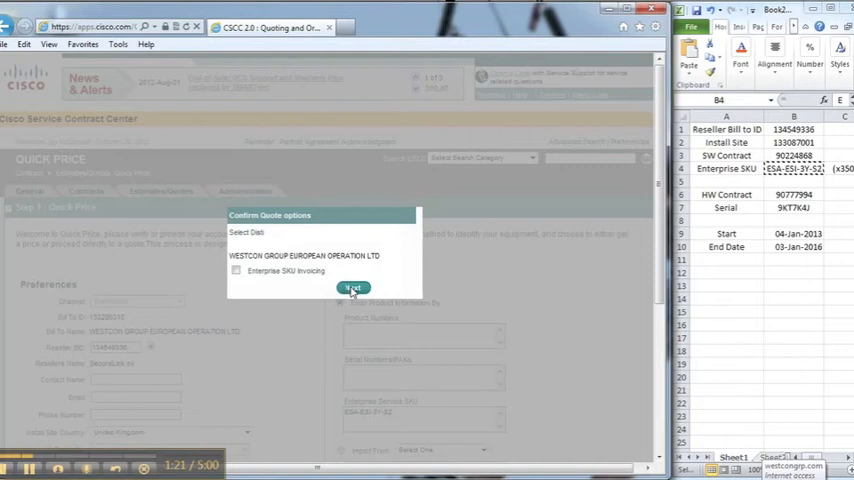
click(353, 288)
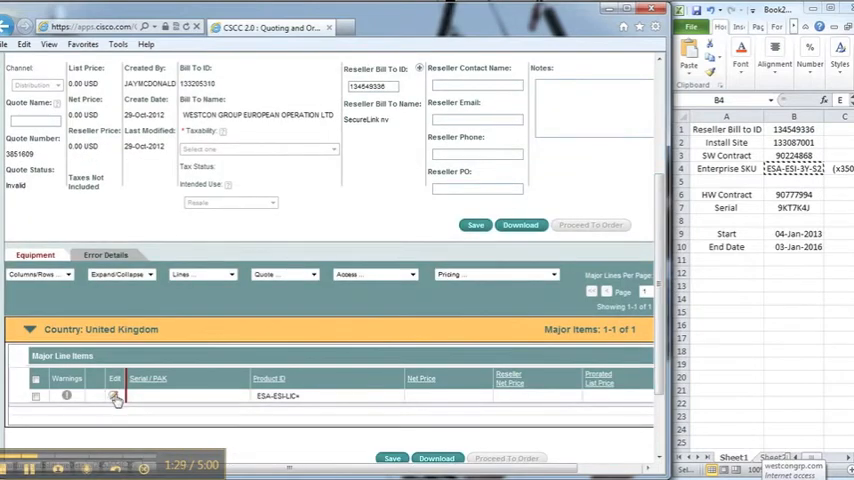
Edit the subscription line to quantity 350 with coverage dates 04-Jan-2013 to 03-Jan-2016
click(115, 395)
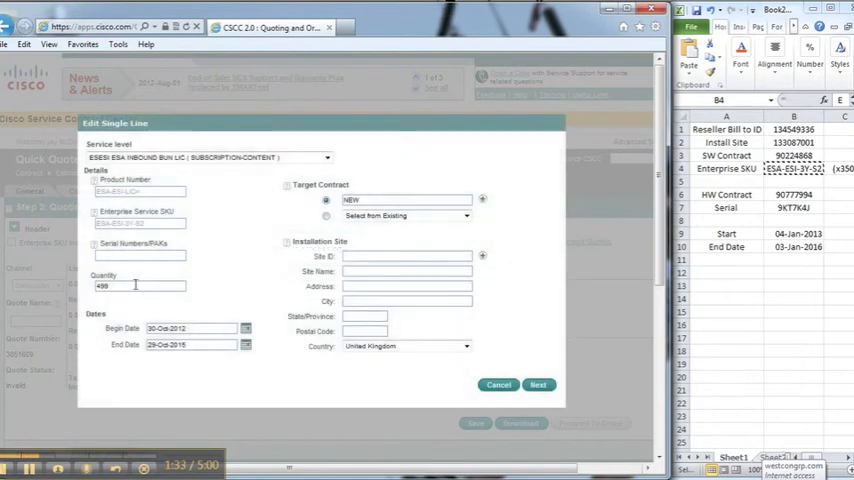
text(350)
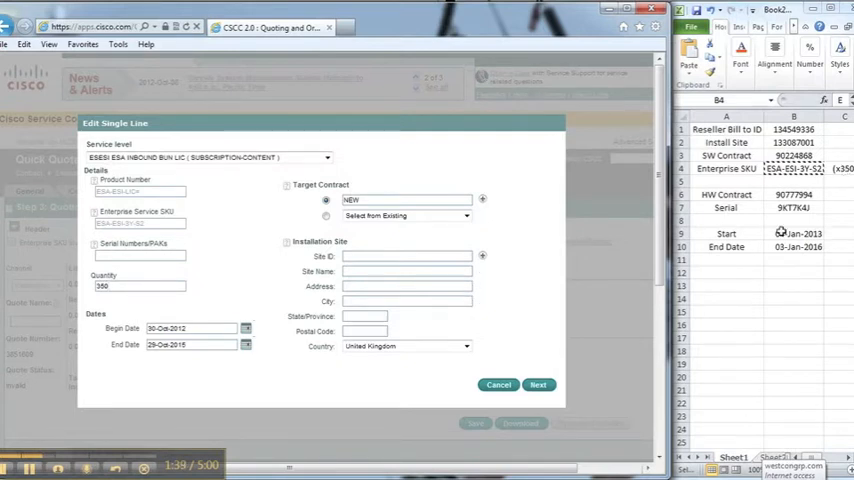
click(793, 233)
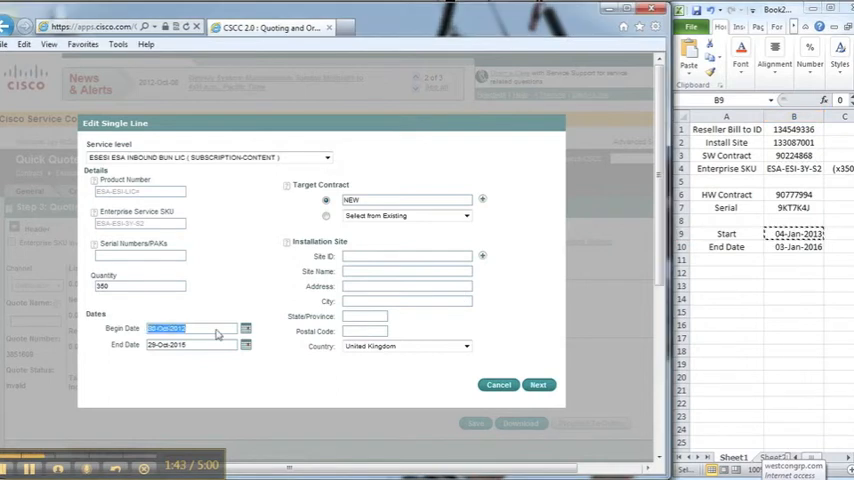
text(04-Jan-2013)
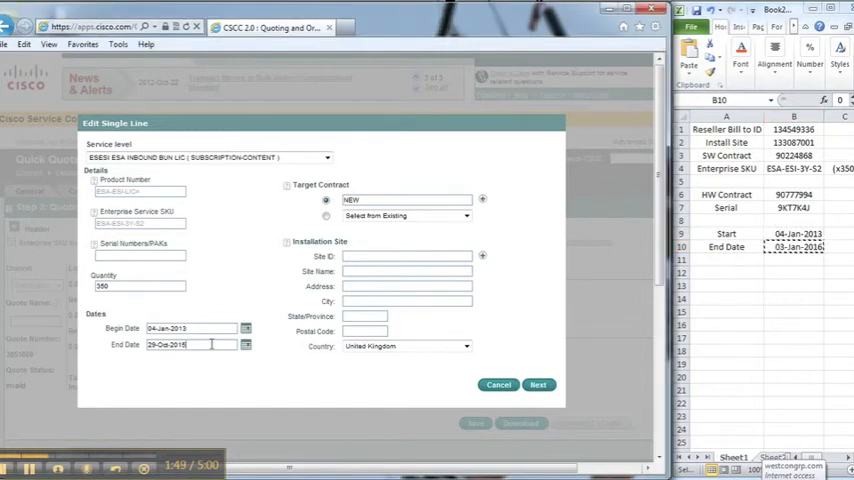
text(03-Jan-2015)
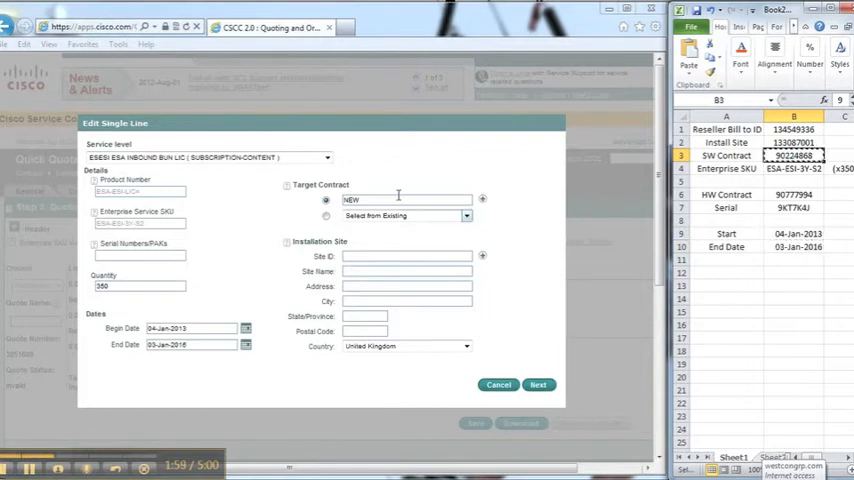
Set target contract 90224868 and install site ID 133087001 on the line
triple_click(380, 199)
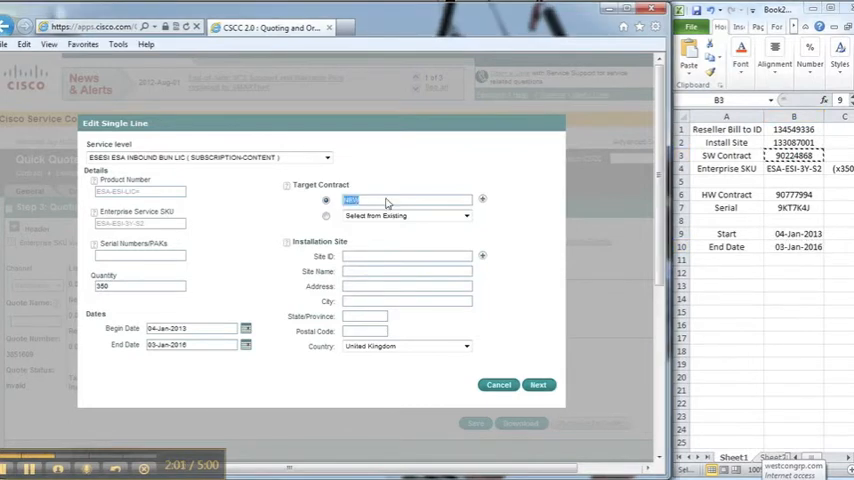
text(90224868)
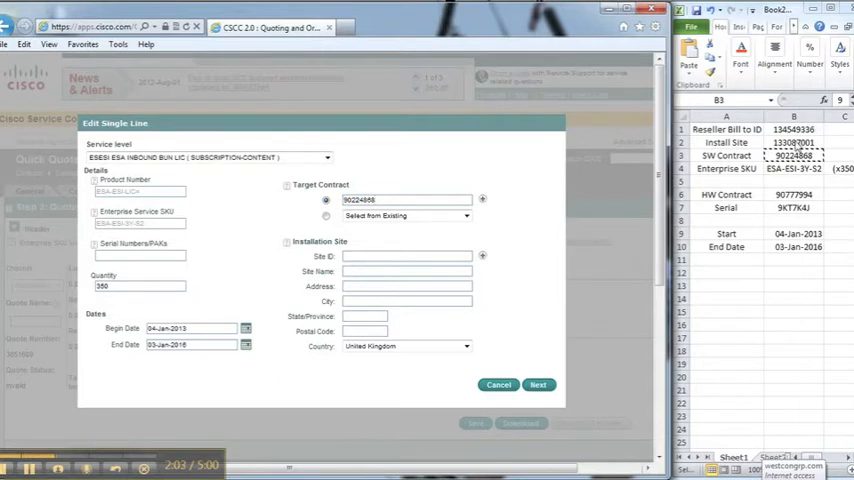
click(793, 142)
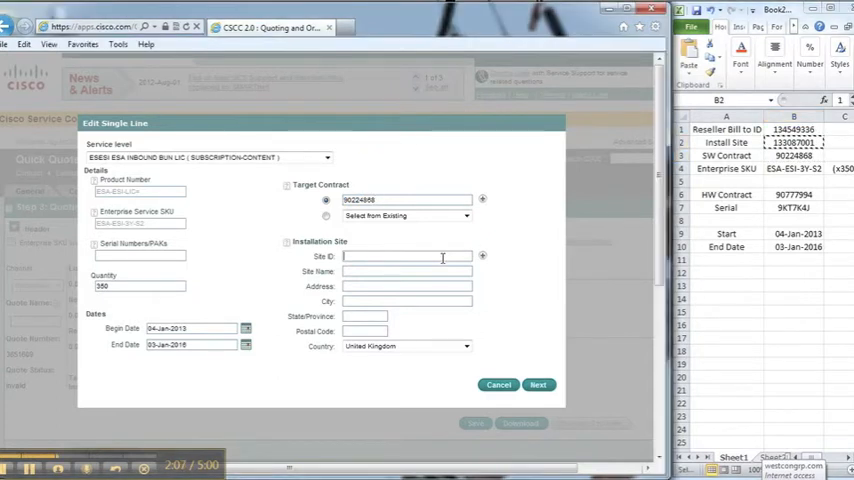
text(133087001)
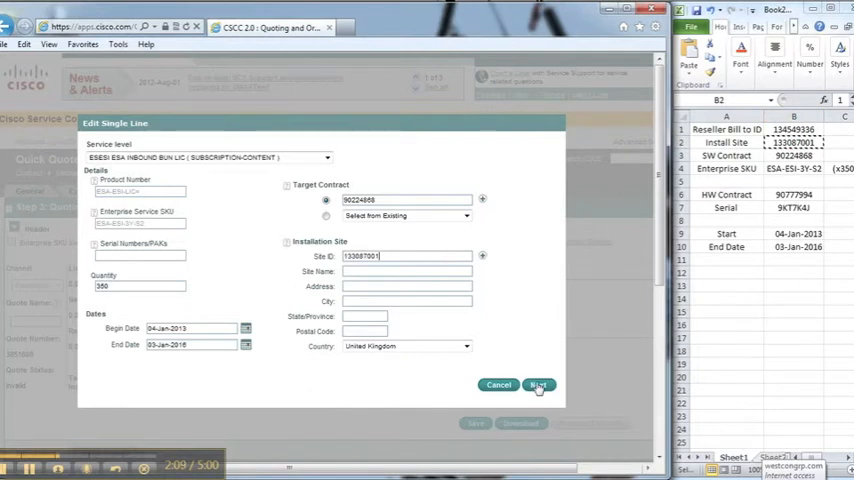
click(538, 385)
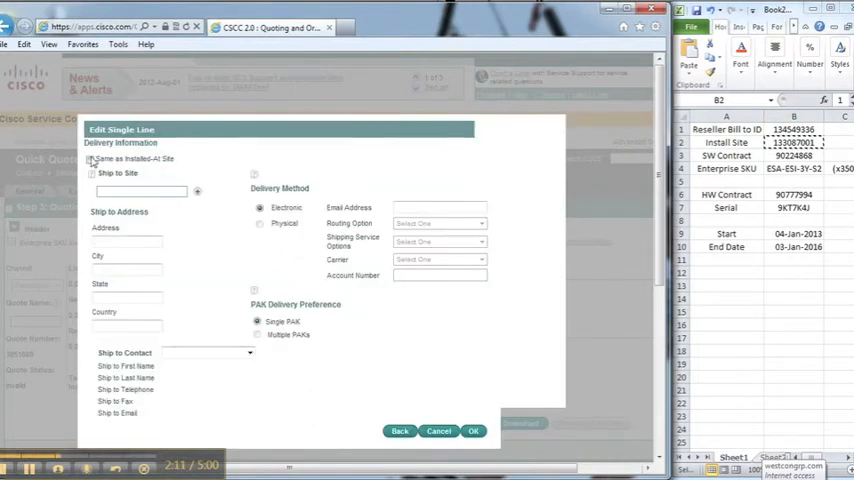
click(90, 159)
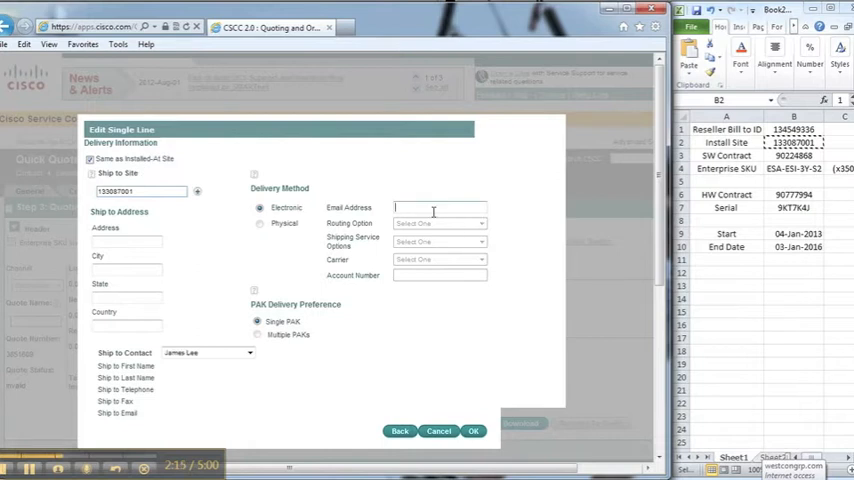
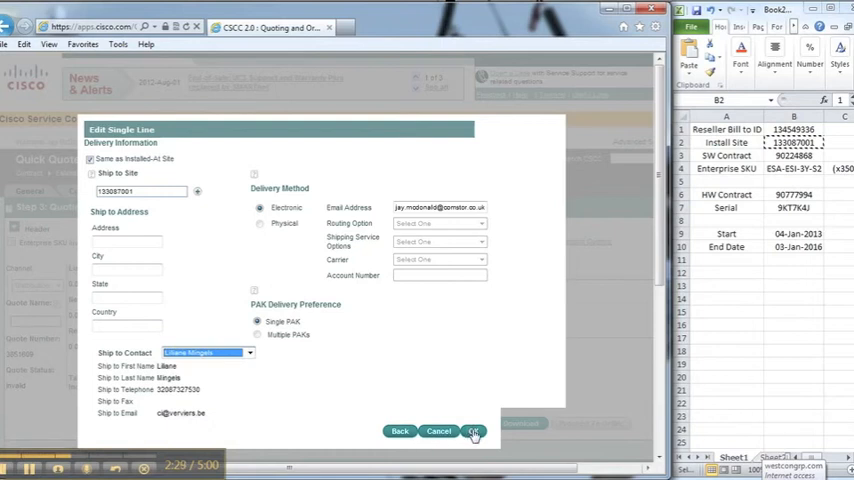
click(473, 431)
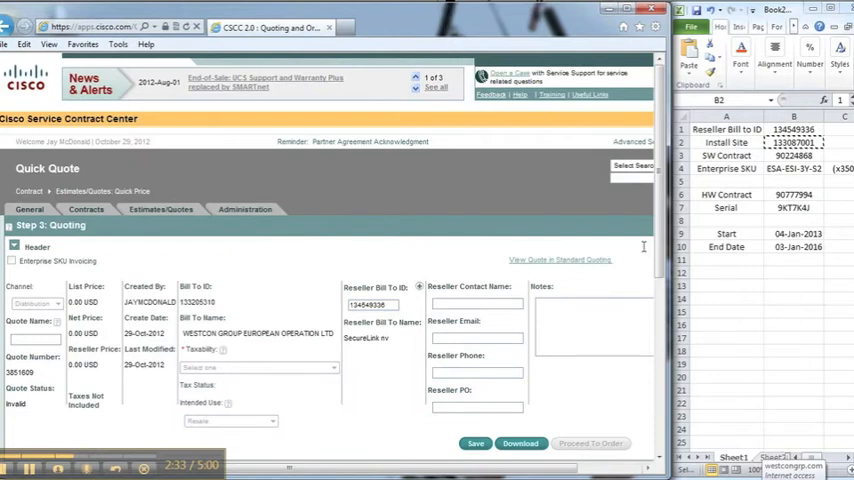
Begin adding a quote line via Add/Upload Lines with serial number 9KT7K4J
scroll(down, 3)
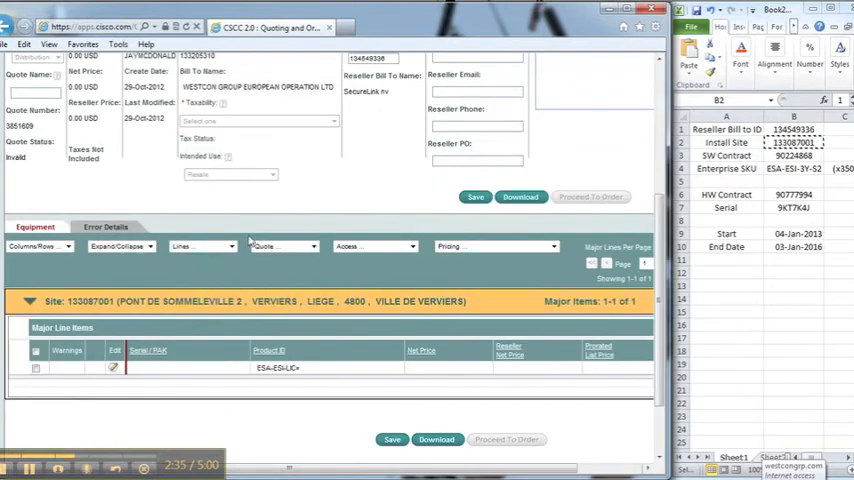
click(203, 246)
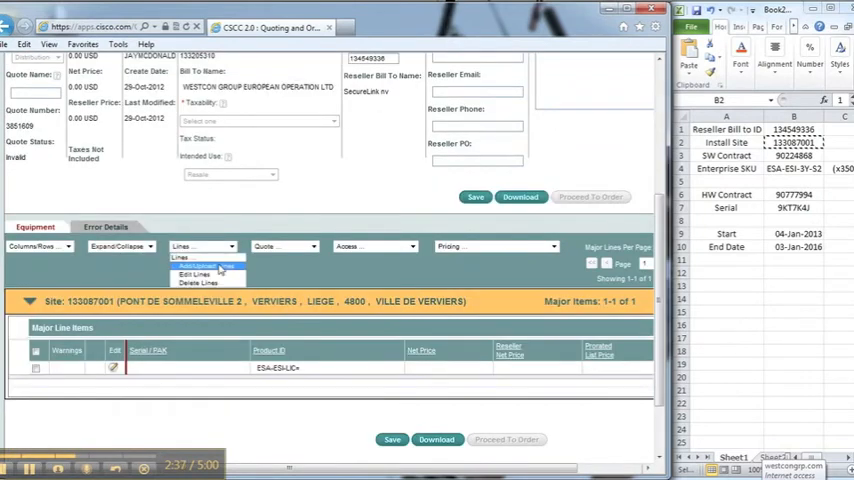
click(193, 264)
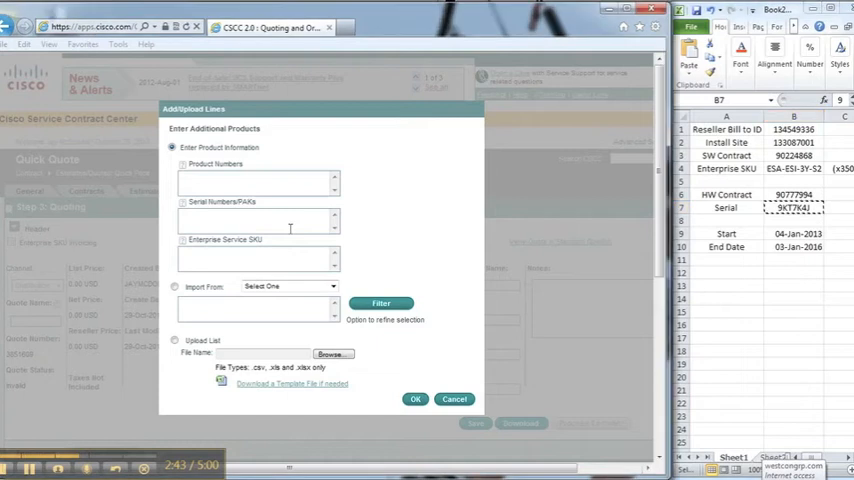
text(9KT7K4J)
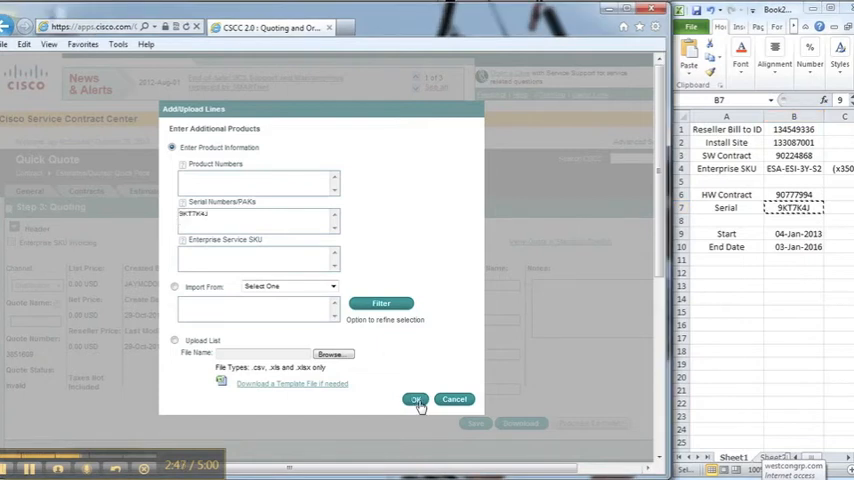
Add the serial as hardware with SNT SMARTnet 8x5xNBD coverage, software and subscription set to None
click(416, 399)
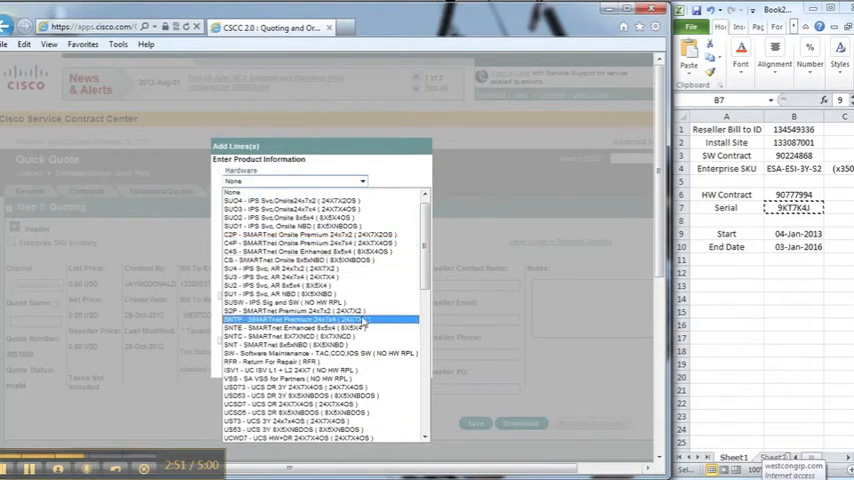
click(295, 336)
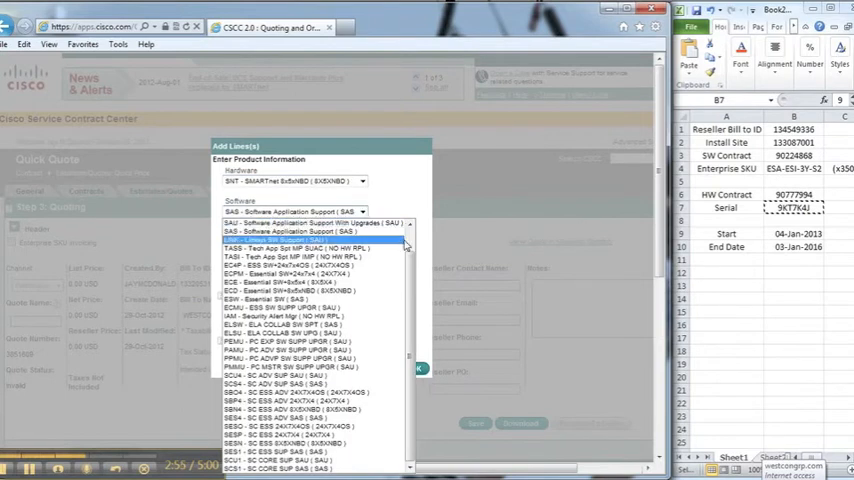
click(290, 240)
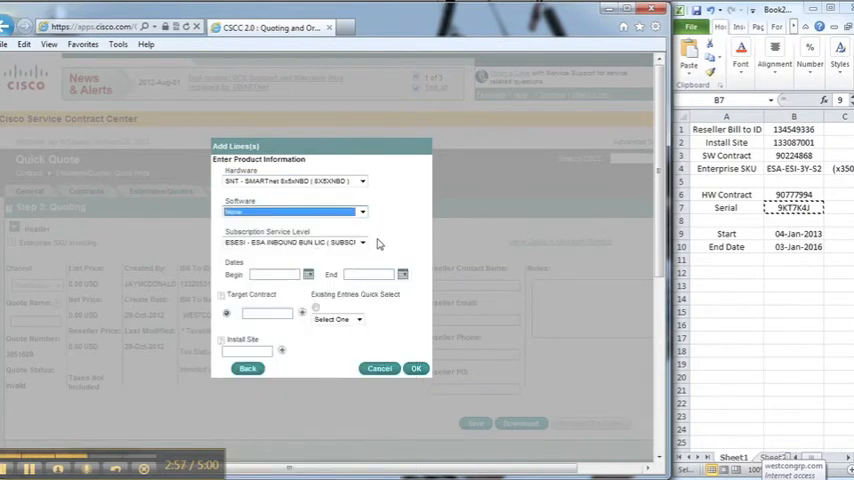
click(362, 242)
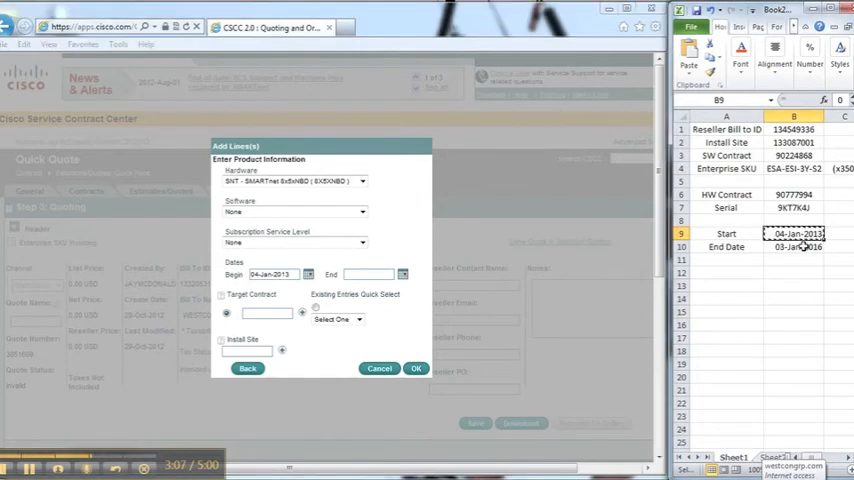
Set dates 04-Jan-2013 to 03-Jan-2016, contract 90777994, site 133087001 and add the line
click(794, 247)
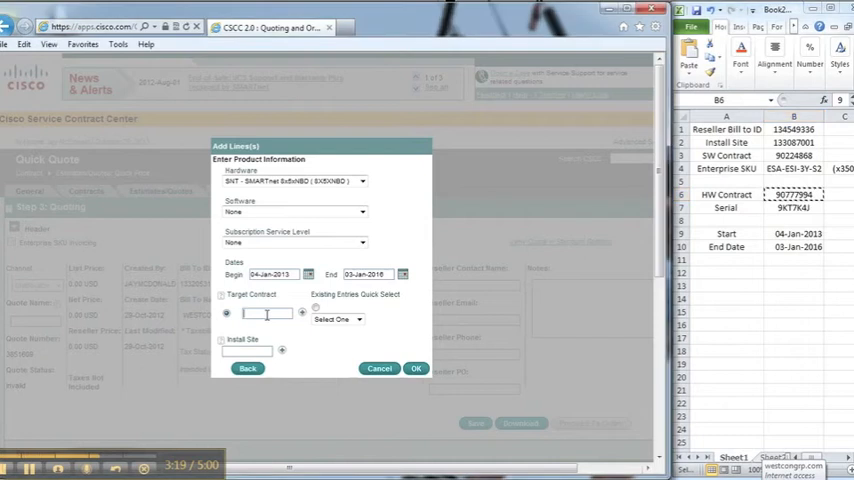
text(90777994)
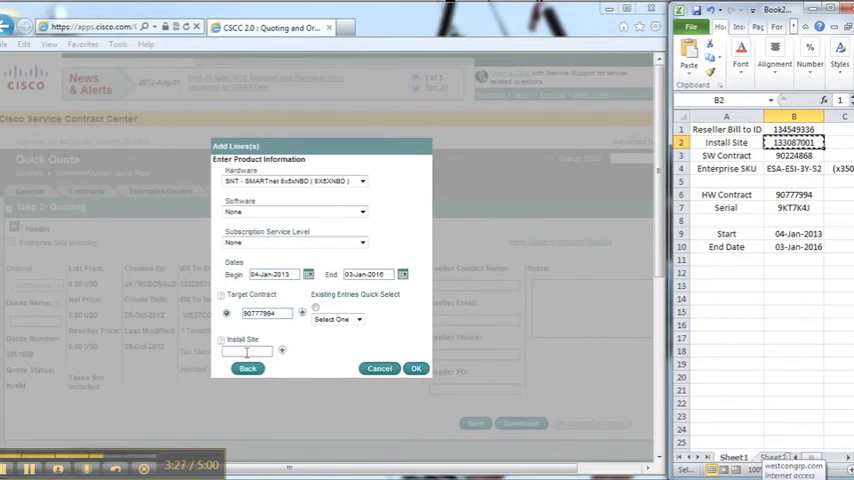
text(133087001)
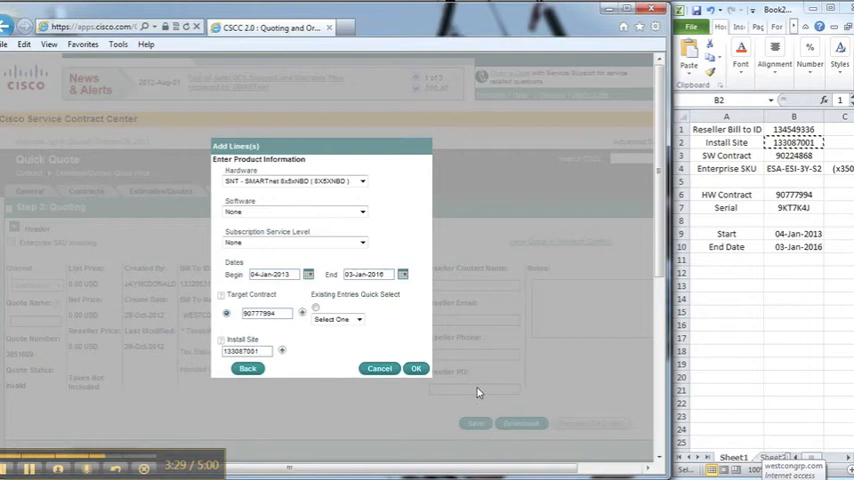
click(416, 368)
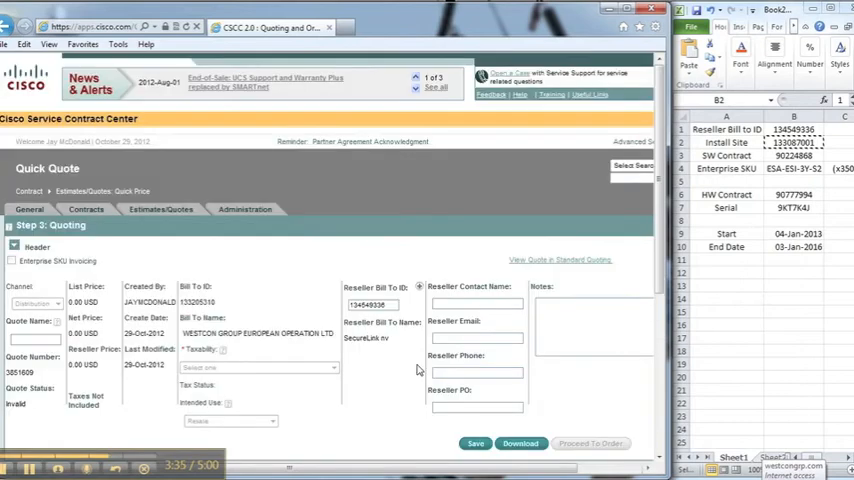
Check the quote's error details, confirming no line errors and an Invalid - Orderable priced quote
scroll(down, 3)
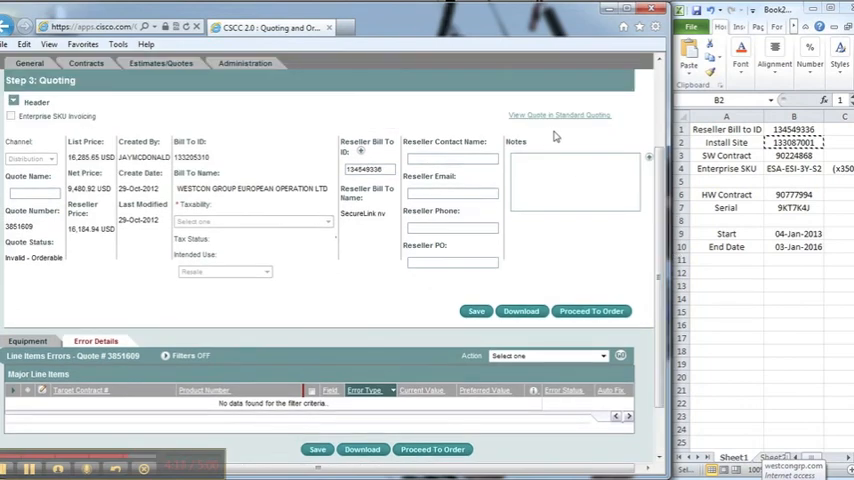
Move the quote into full standard quoting and bring up the Validate and Save processing options
click(559, 114)
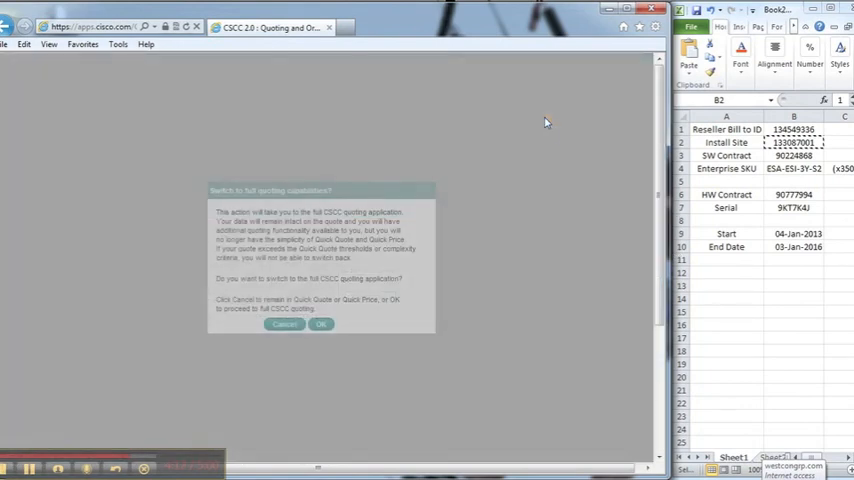
click(321, 324)
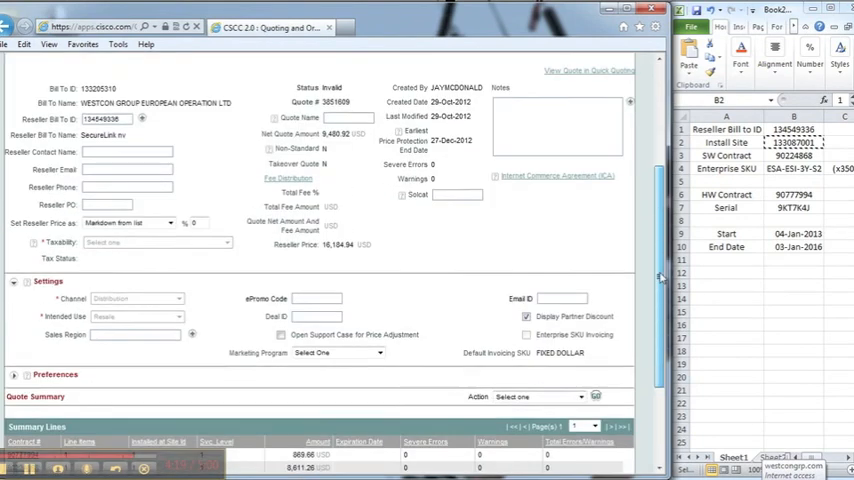
scroll(down, 3)
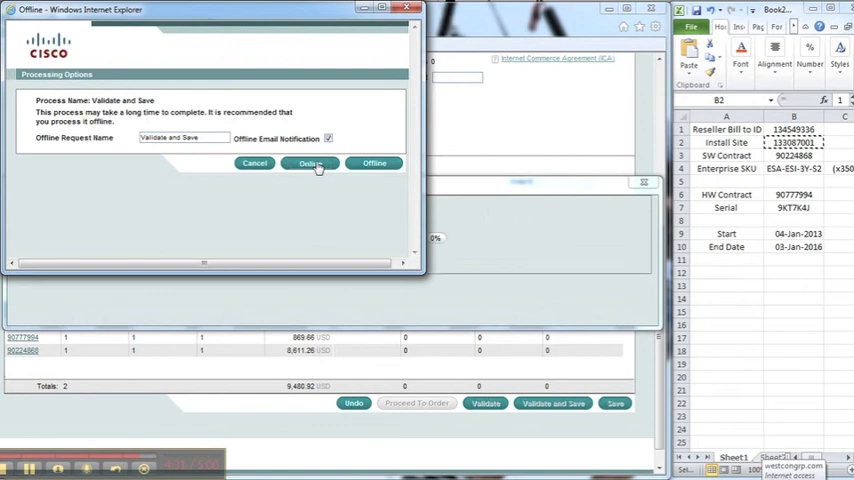
Run online validation and submit the quote for full offline validation
click(310, 163)
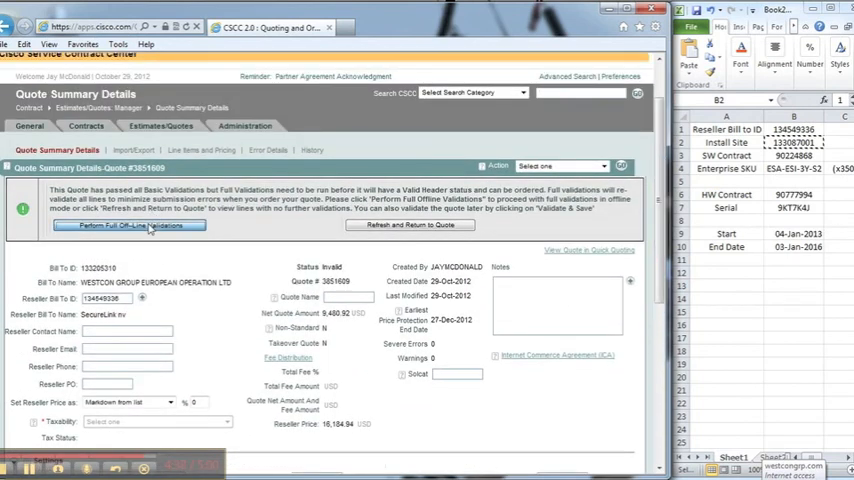
click(130, 225)
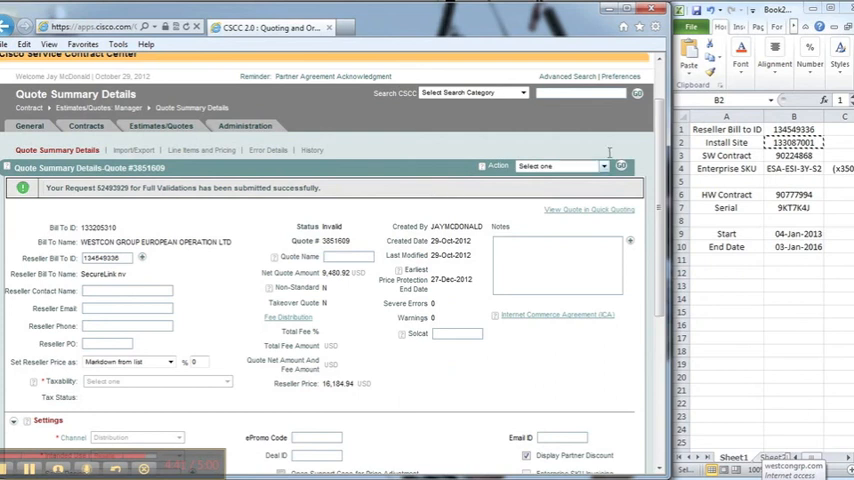